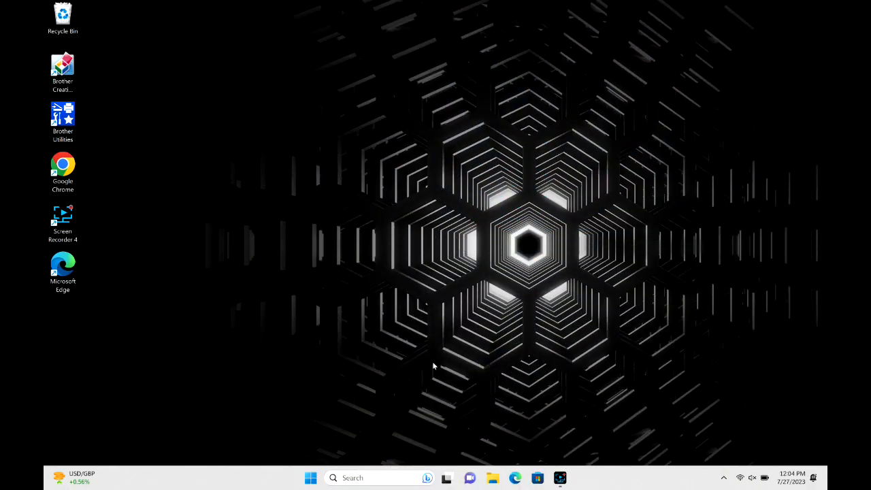
# Step: Launch Windows Settings from Start and go to the Bluetooth & devices page
pyautogui.click(310, 476)
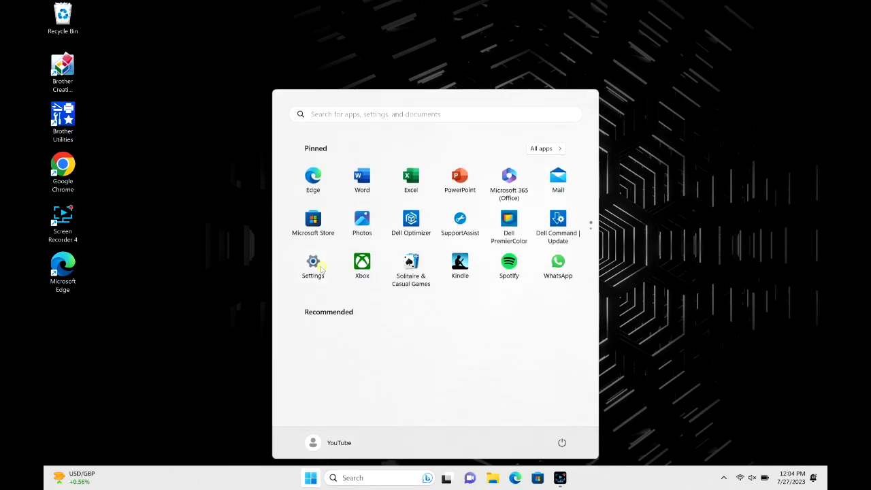
pyautogui.click(313, 266)
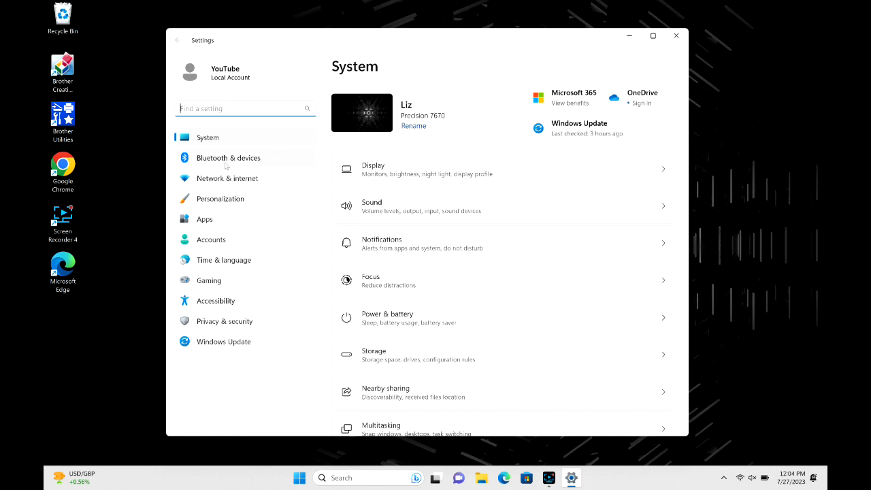
pyautogui.click(229, 158)
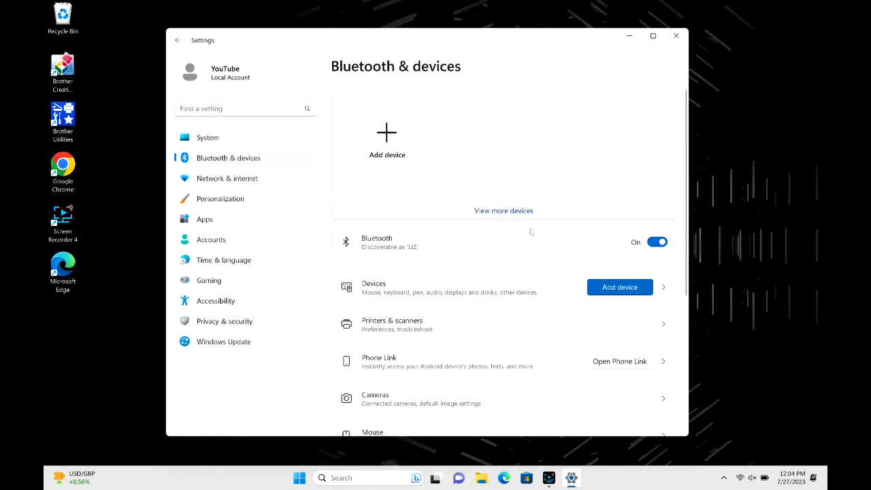
pyautogui.moveTo(468, 292)
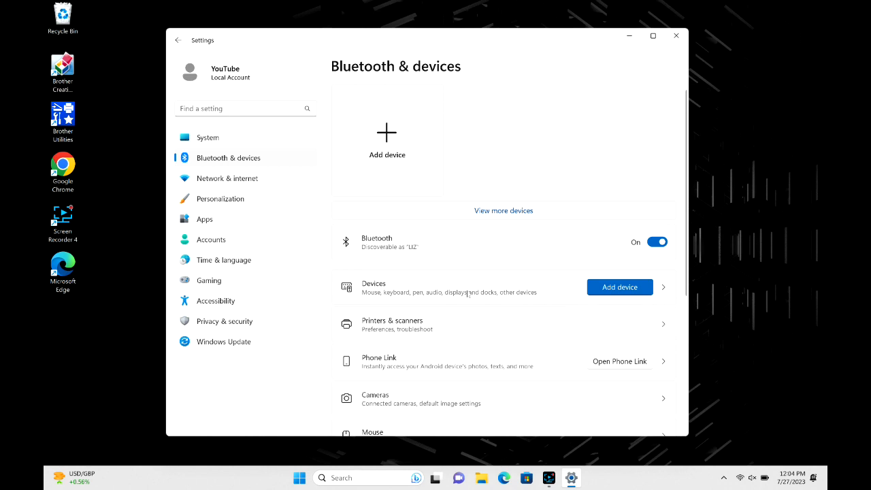
pyautogui.moveTo(620, 286)
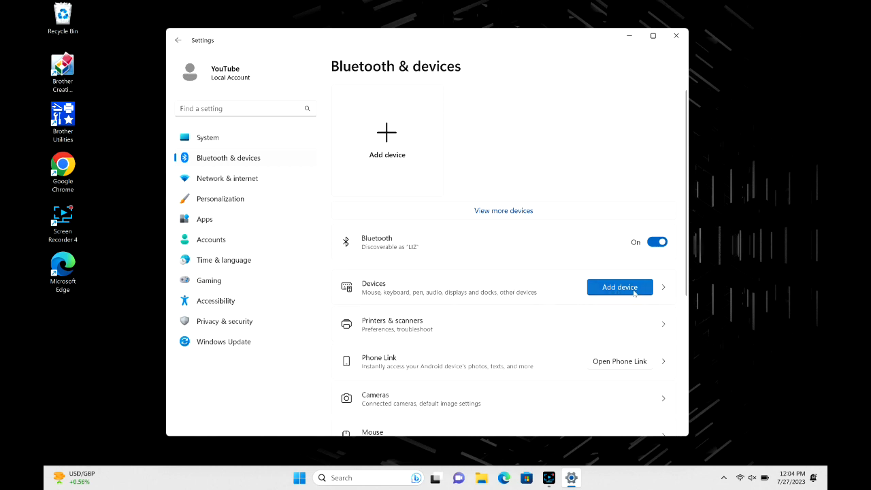
pyautogui.click(619, 286)
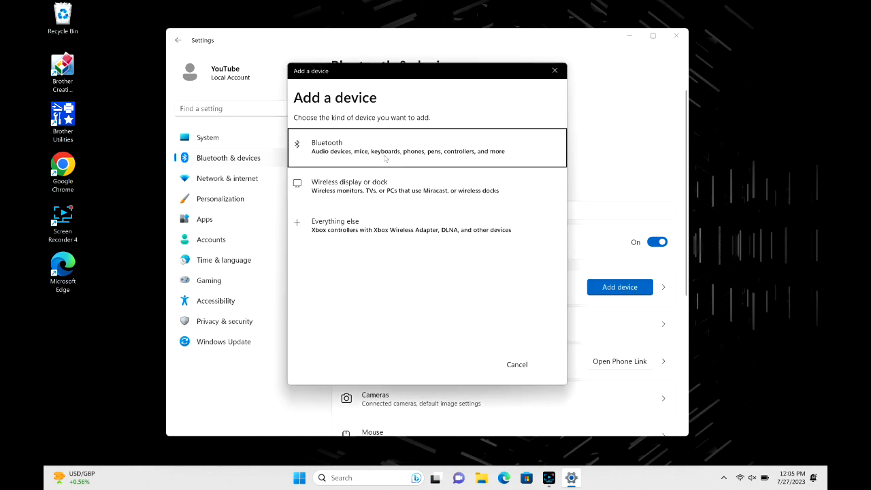
# Step: Start adding a Bluetooth device so Windows scans for nearby devices
pyautogui.click(428, 147)
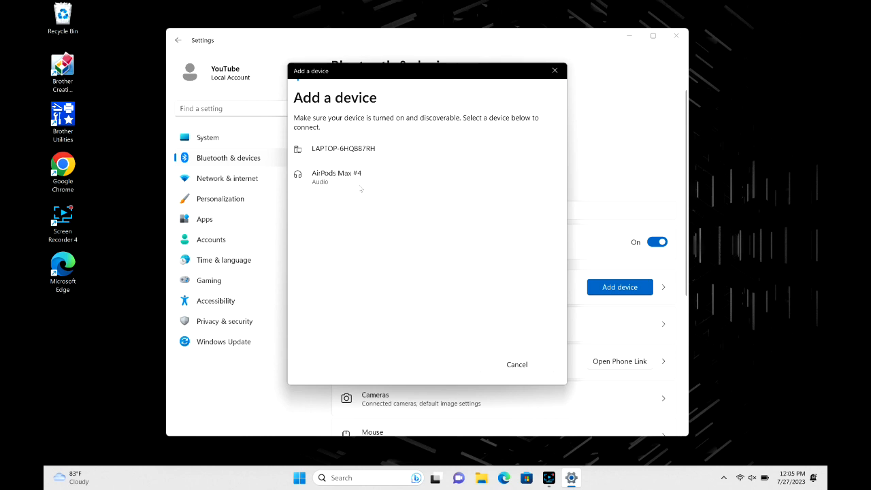
# Step: Pair AirPods Max #4, dismiss the 'ready to go' confirmation and return to Settings search
pyautogui.click(336, 177)
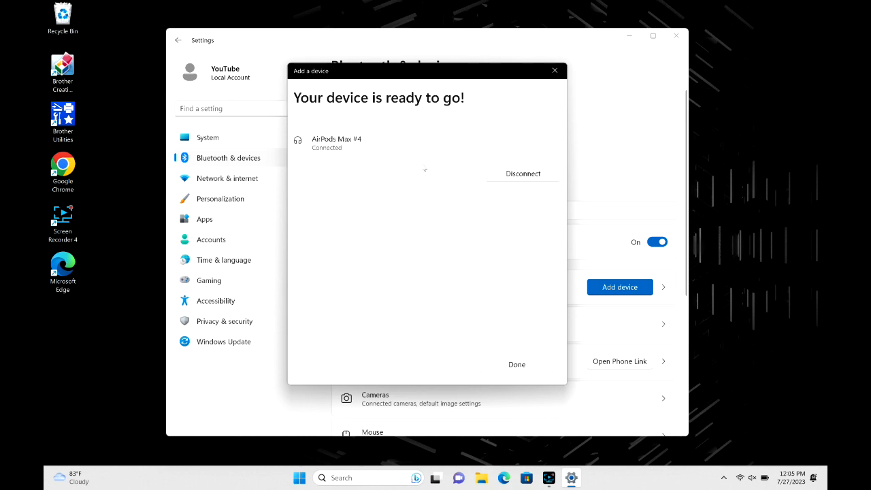
pyautogui.moveTo(555, 70)
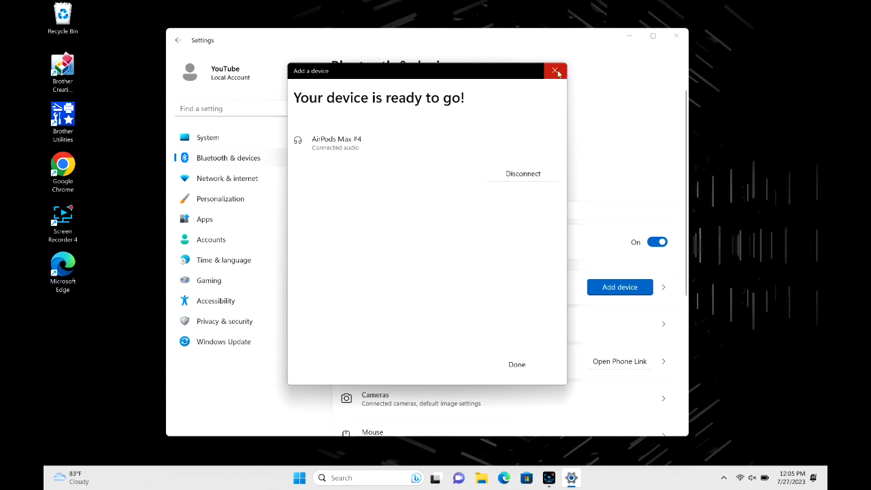
pyautogui.moveTo(556, 70)
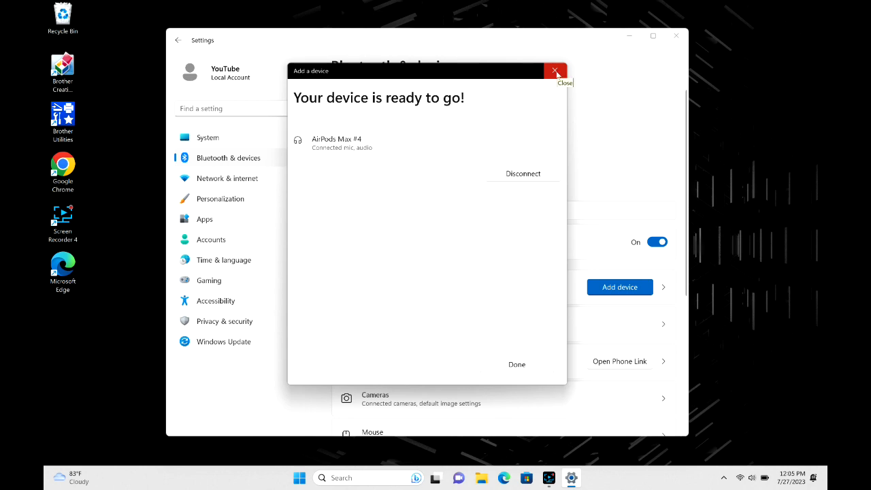
pyautogui.click(555, 71)
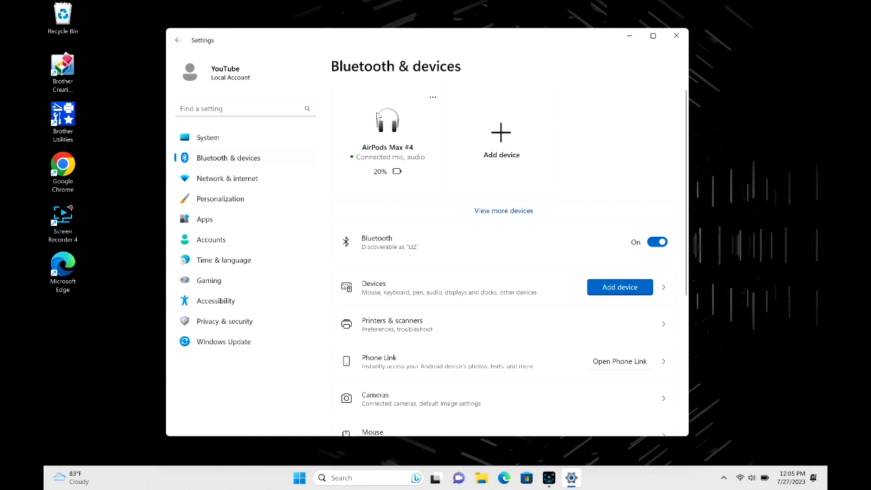
pyautogui.moveTo(361, 117)
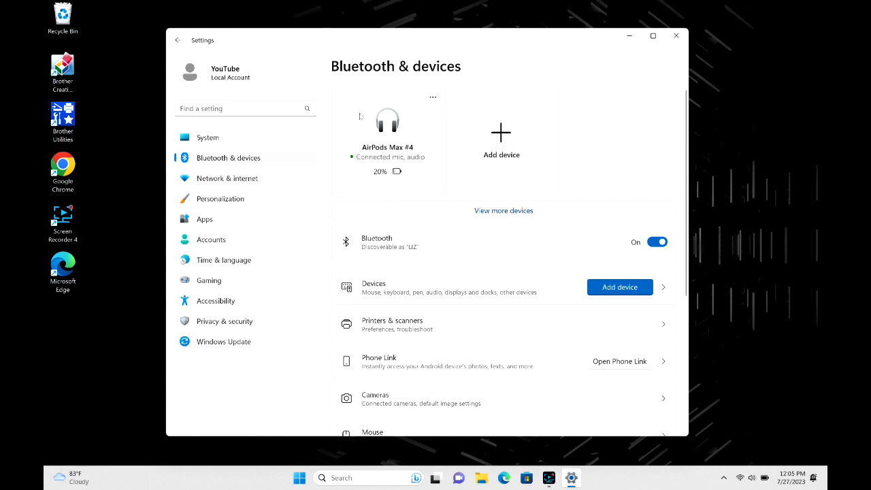
pyautogui.click(245, 109)
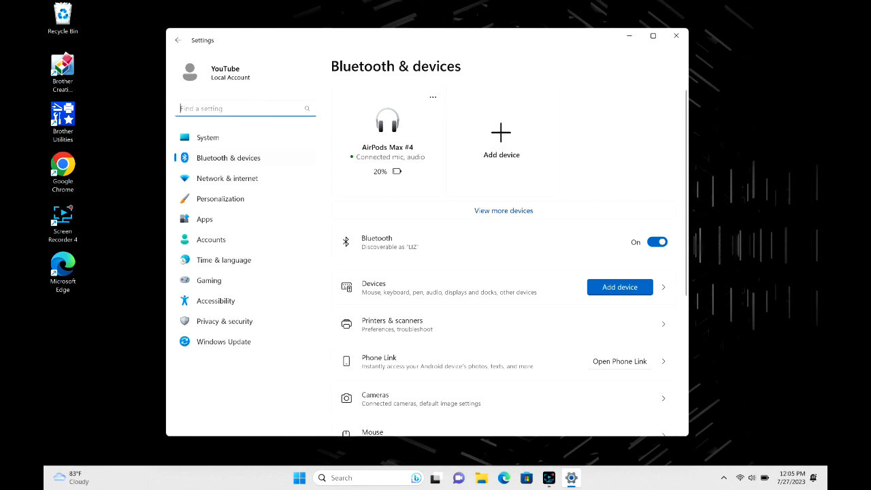